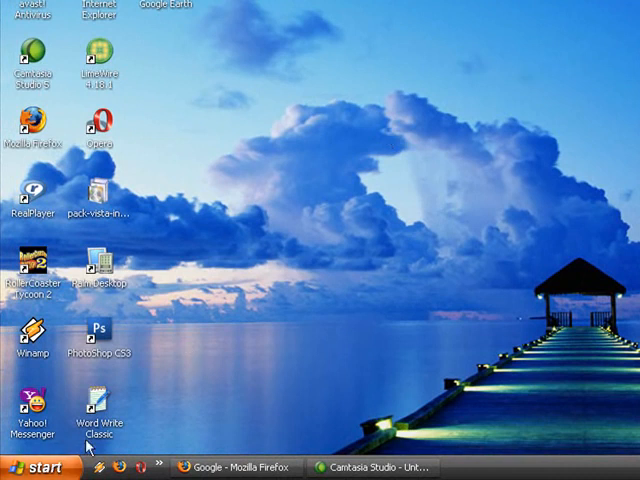
{"action": "mouse_move", "coordinate": [388, 180]}
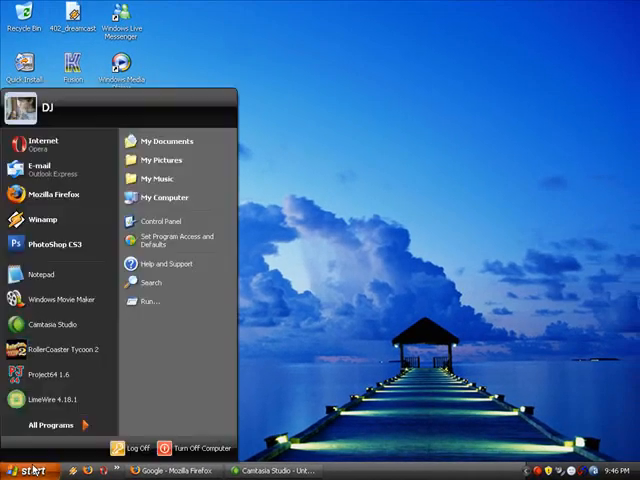
Browse the Start menu's All Programs list and dismiss it again
{"action": "left_click", "coordinate": [28, 470]}
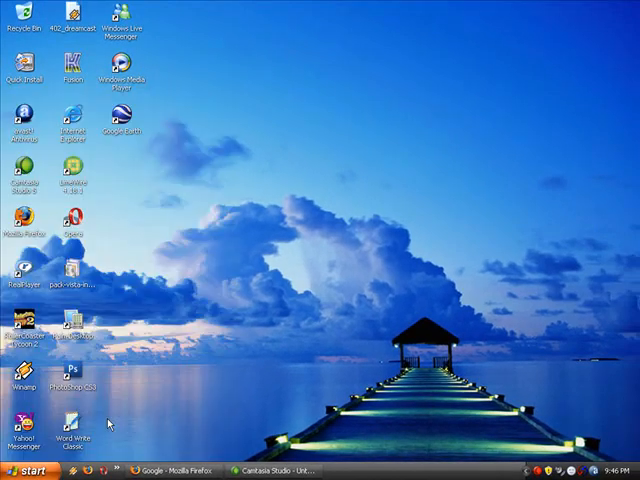
{"action": "mouse_move", "coordinate": [128, 438]}
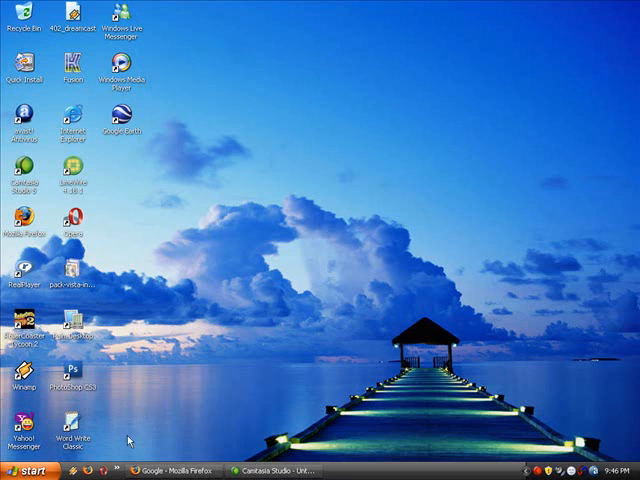
{"action": "mouse_move", "coordinate": [540, 468]}
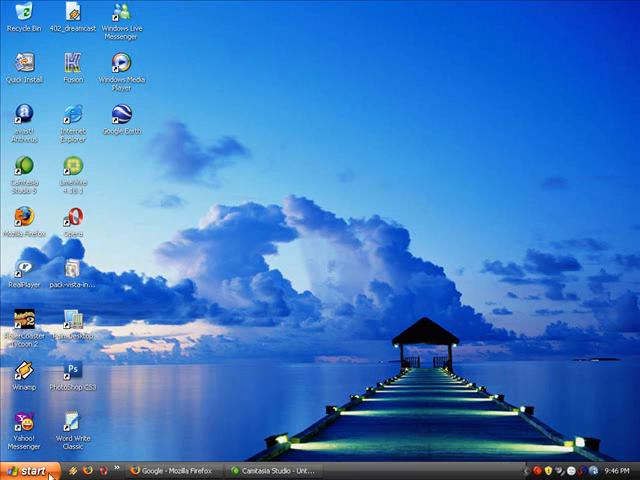
{"action": "left_click", "coordinate": [28, 470]}
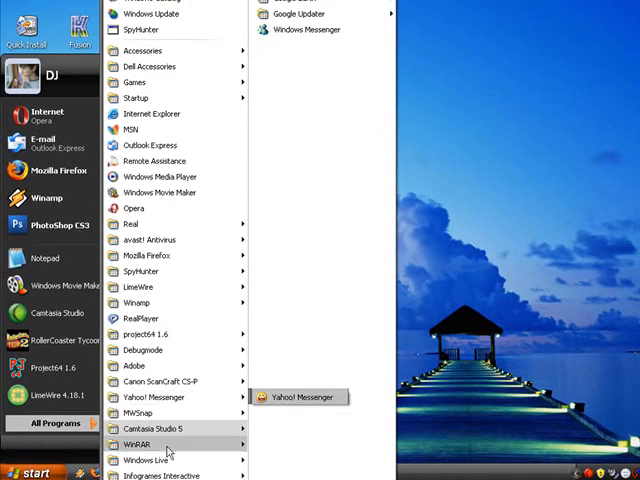
{"action": "mouse_move", "coordinate": [308, 28]}
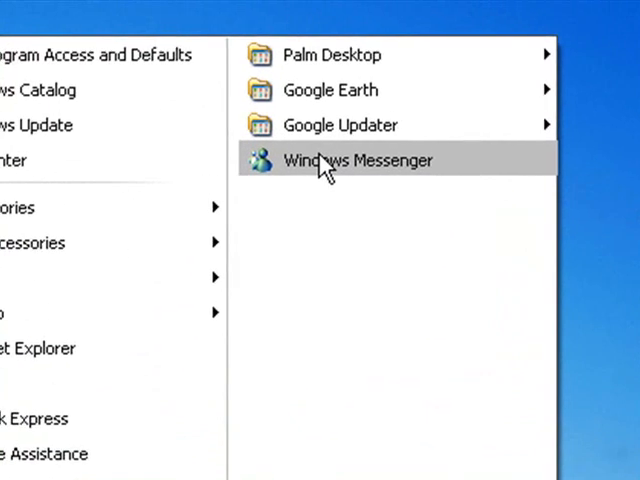
{"action": "mouse_move", "coordinate": [344, 168]}
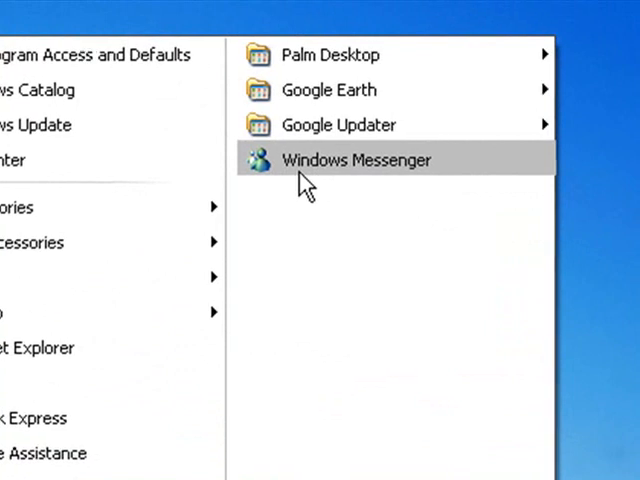
{"action": "left_click", "coordinate": [356, 160]}
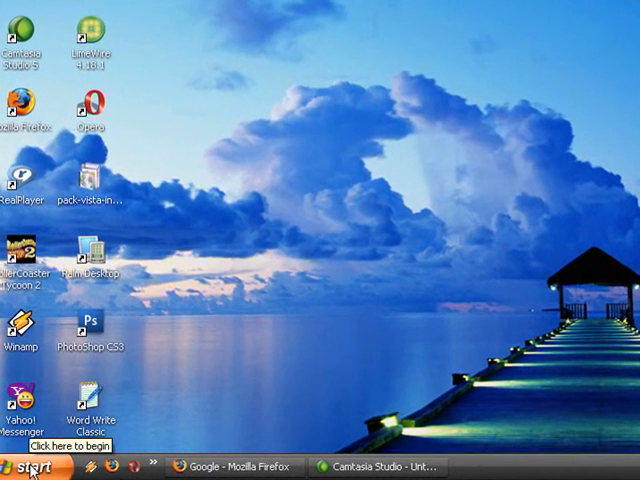
View Control Panel in category view from the Start menu, close it and reopen the Start menu
{"action": "left_click", "coordinate": [28, 468]}
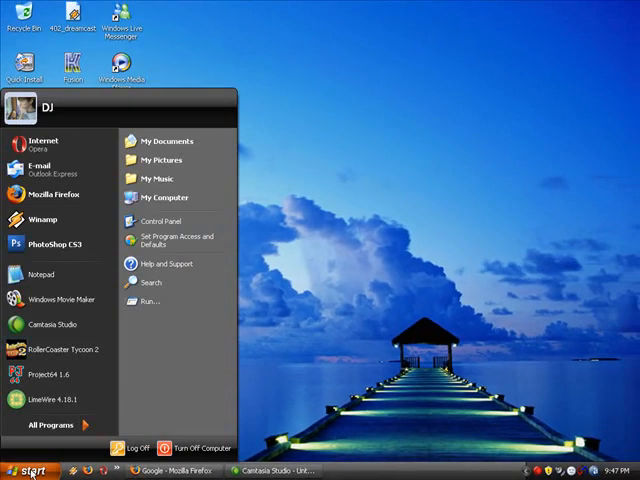
{"action": "mouse_move", "coordinate": [164, 240]}
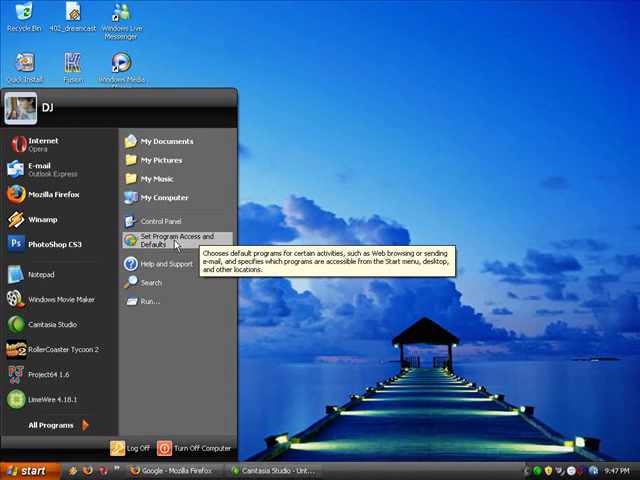
{"action": "mouse_move", "coordinate": [164, 220]}
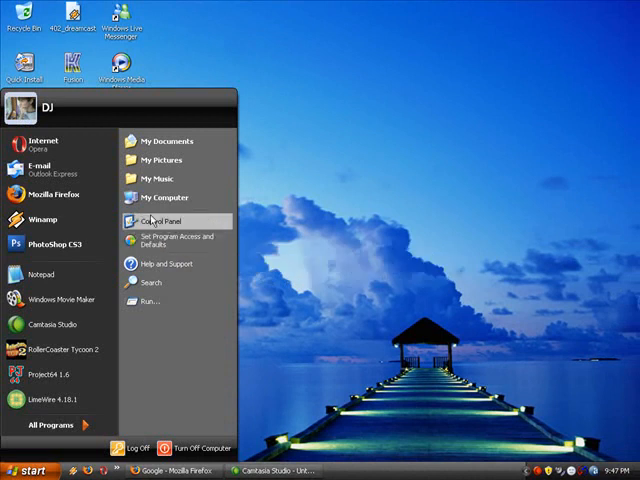
{"action": "left_click", "coordinate": [164, 220]}
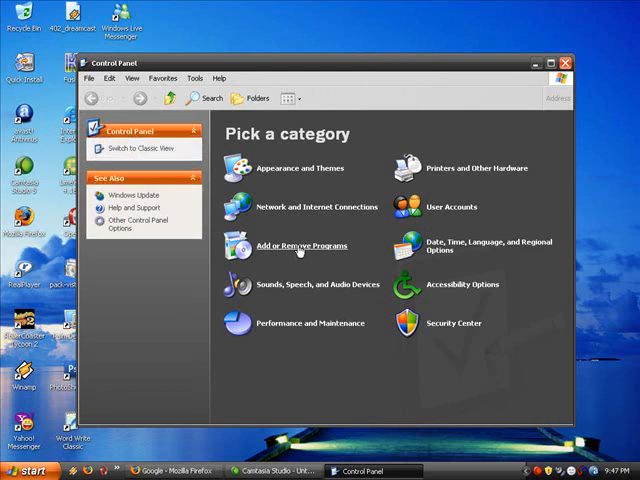
{"action": "left_click", "coordinate": [296, 244]}
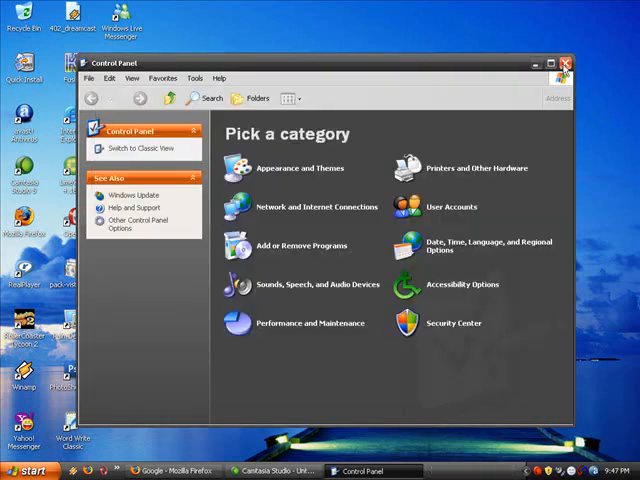
{"action": "left_click", "coordinate": [28, 472]}
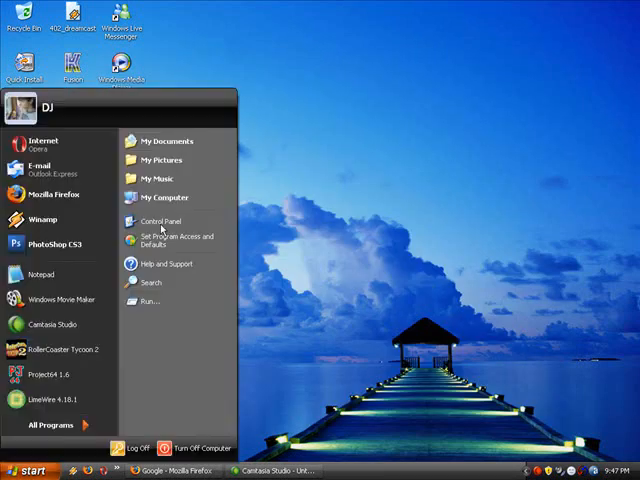
{"action": "mouse_move", "coordinate": [164, 240]}
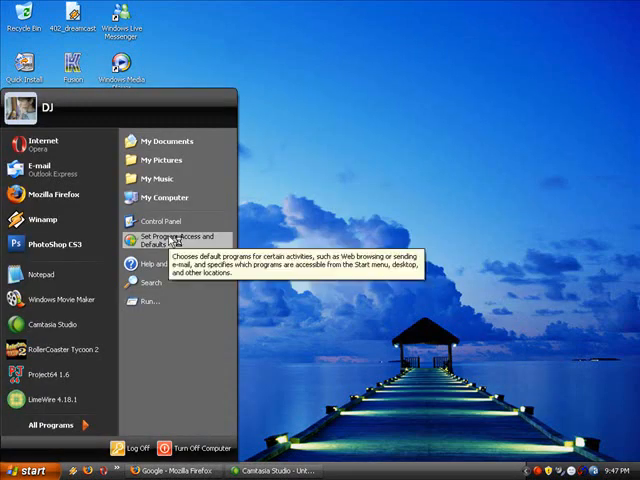
Launch the Windows Components Wizard via Set Program Access and Defaults
{"action": "left_click", "coordinate": [170, 240]}
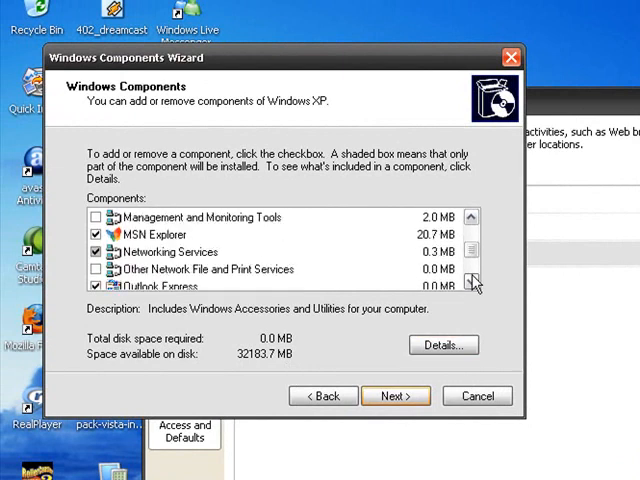
Uncheck Windows Messenger in the wizard's Components list
{"action": "left_click", "coordinate": [472, 284]}
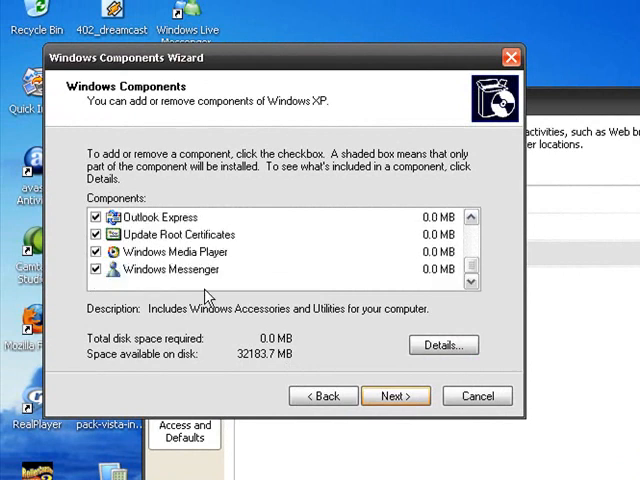
{"action": "left_click", "coordinate": [172, 268]}
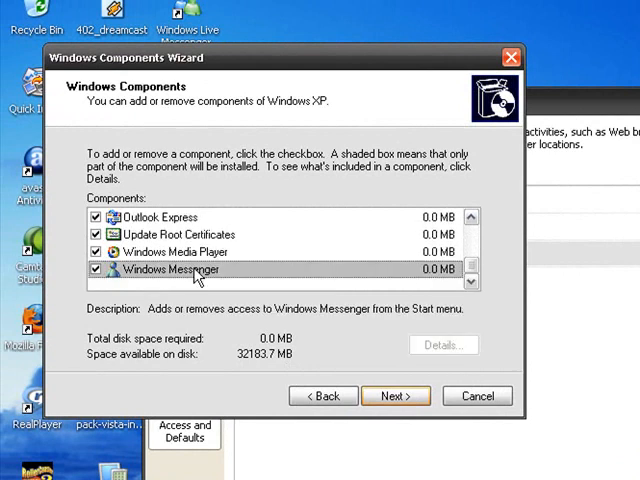
{"action": "left_click", "coordinate": [98, 268]}
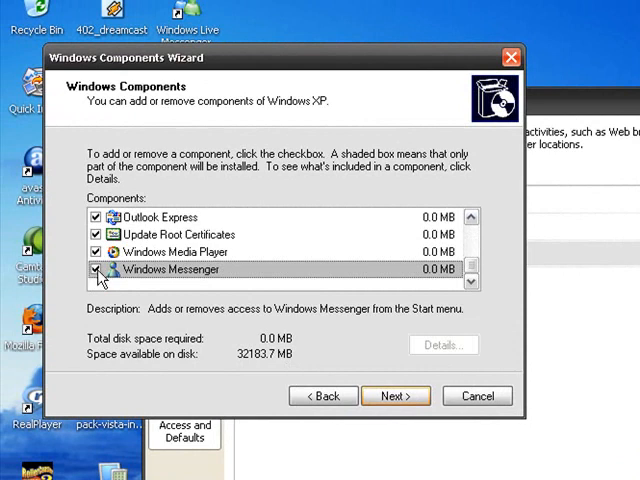
{"action": "left_click", "coordinate": [96, 268]}
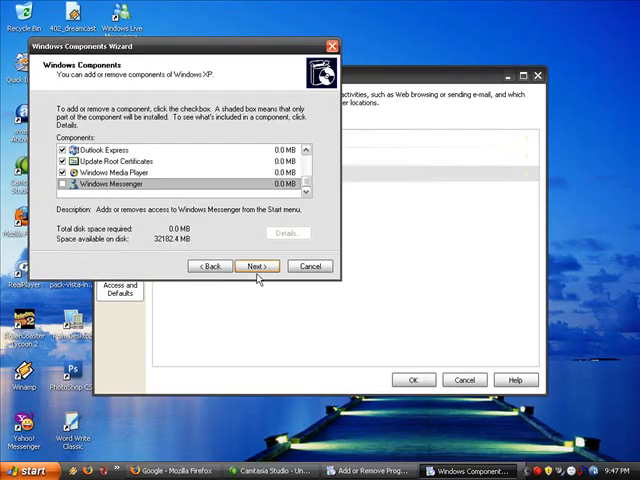
Apply the change with Next and let the wizard finish configuring components
{"action": "left_click", "coordinate": [256, 266]}
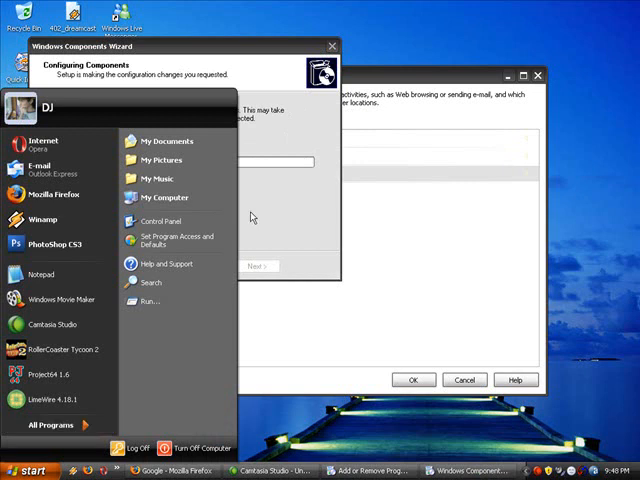
{"action": "left_click", "coordinate": [44, 424]}
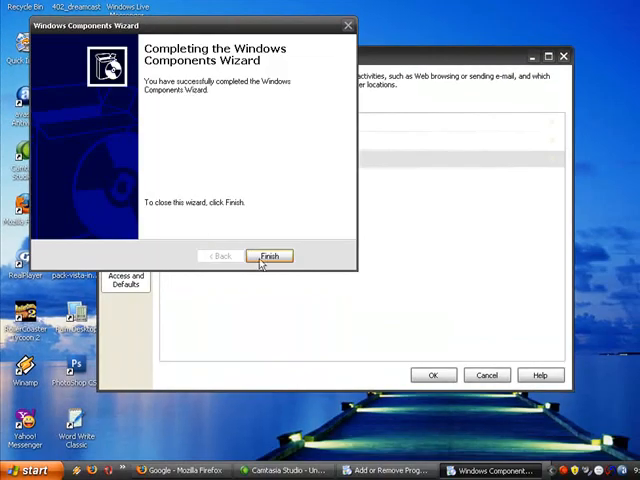
Finish the wizard and confirm Windows Messenger is absent from All Programs
{"action": "left_click", "coordinate": [268, 256]}
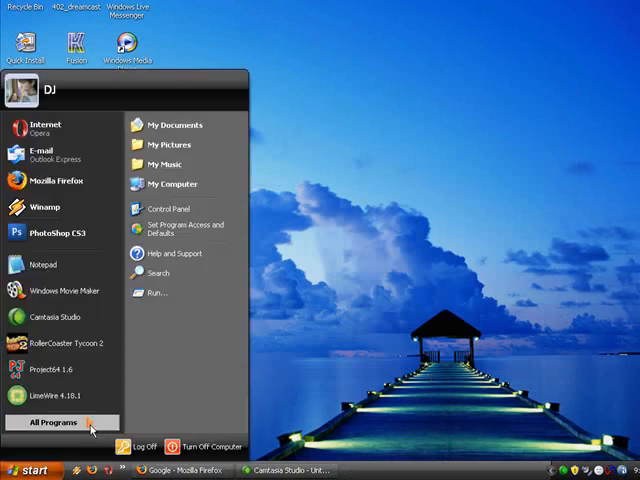
{"action": "left_click", "coordinate": [52, 422]}
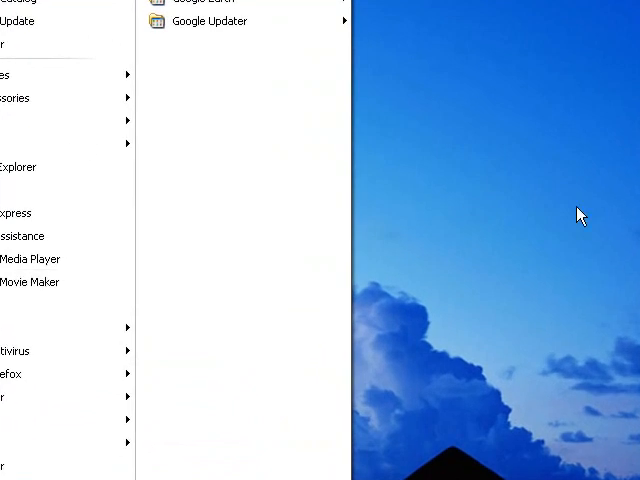
{"action": "left_click", "coordinate": [580, 216]}
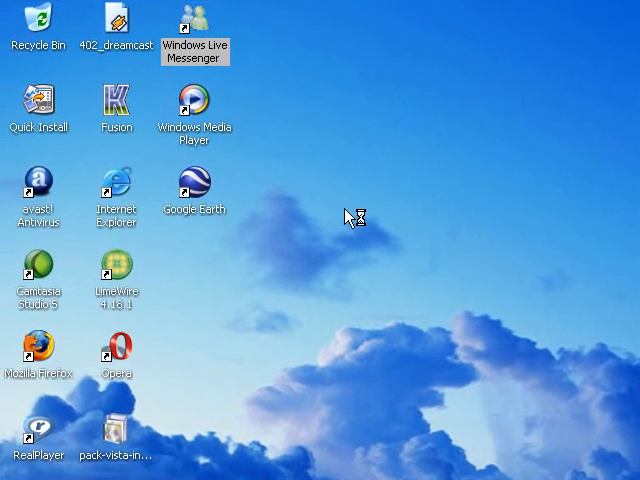
{"action": "mouse_move", "coordinate": [464, 400]}
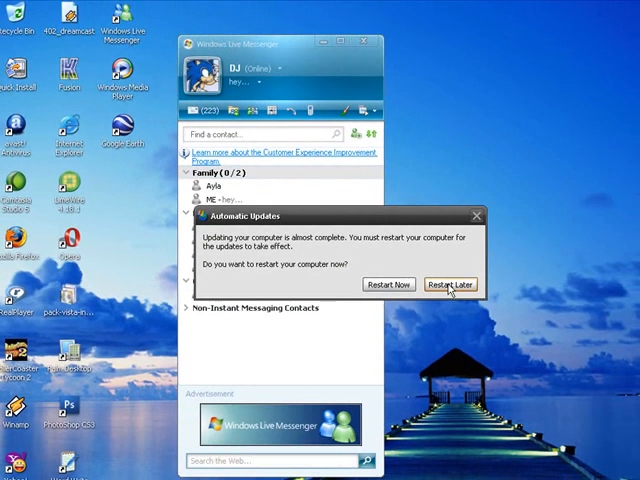
{"action": "left_click", "coordinate": [450, 284]}
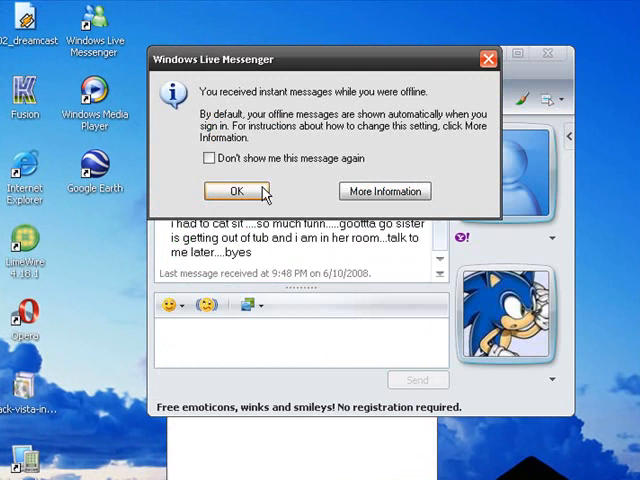
{"action": "left_click", "coordinate": [238, 192]}
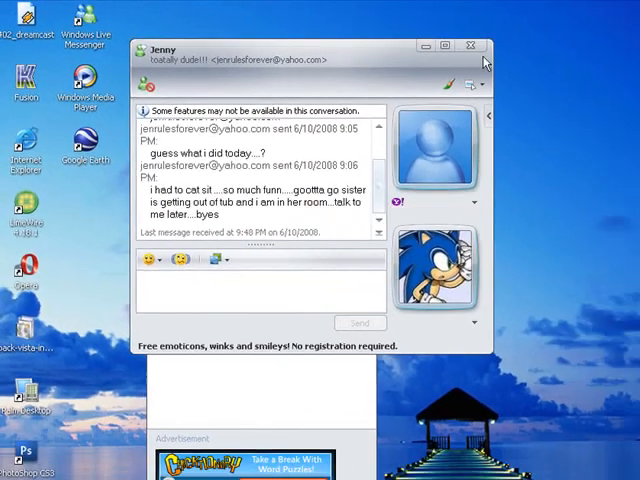
{"action": "left_click", "coordinate": [472, 44]}
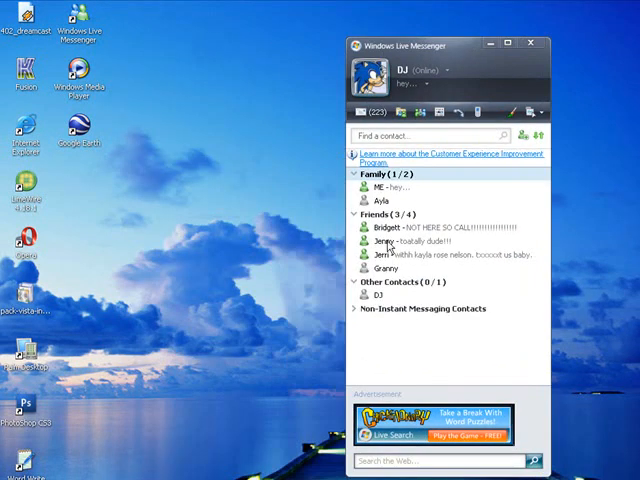
{"action": "double_click", "coordinate": [382, 244]}
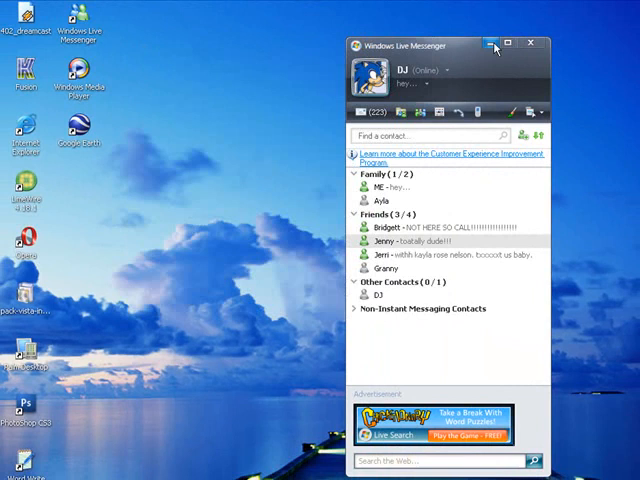
{"action": "left_click", "coordinate": [530, 44]}
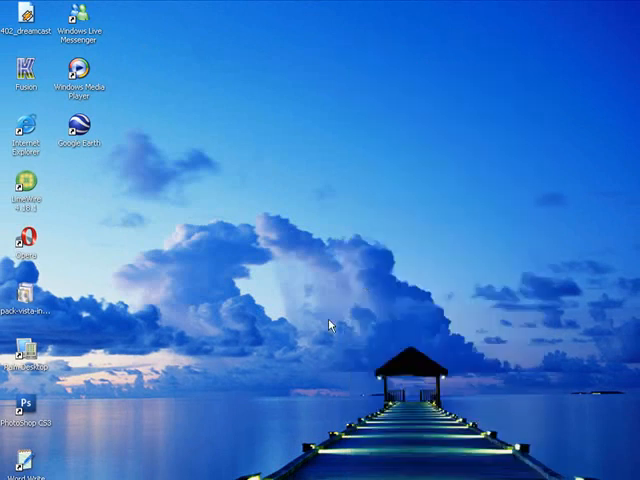